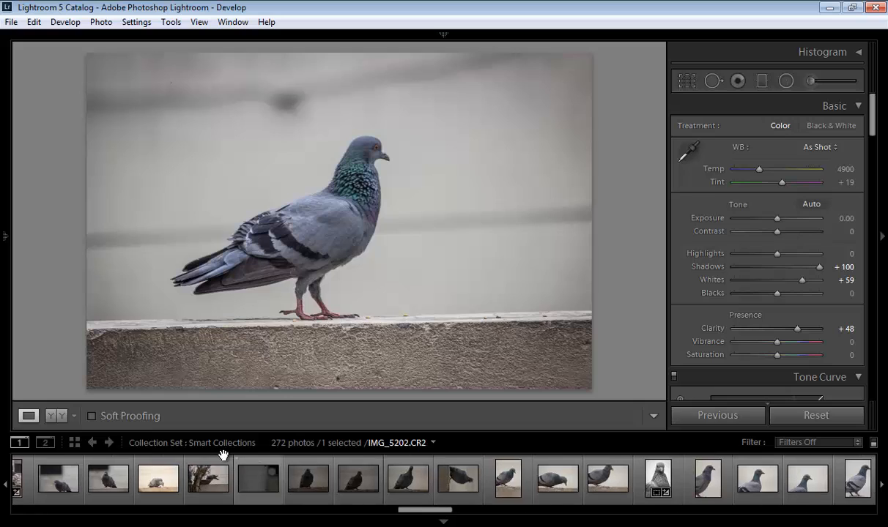
{"action": "mouse_move", "coordinate": [207, 482]}
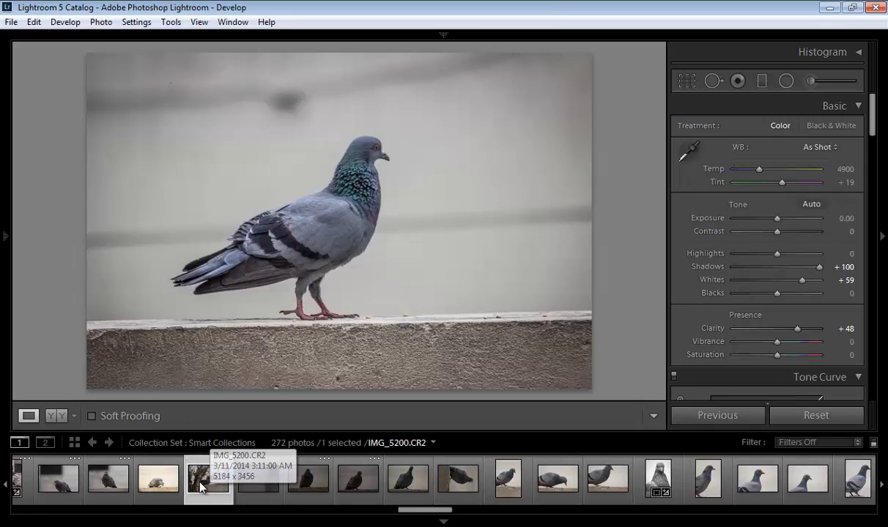
Load photo IMG_5185, the pigeon pecking on the ledge, into Develop.
{"action": "left_click", "coordinate": [209, 480]}
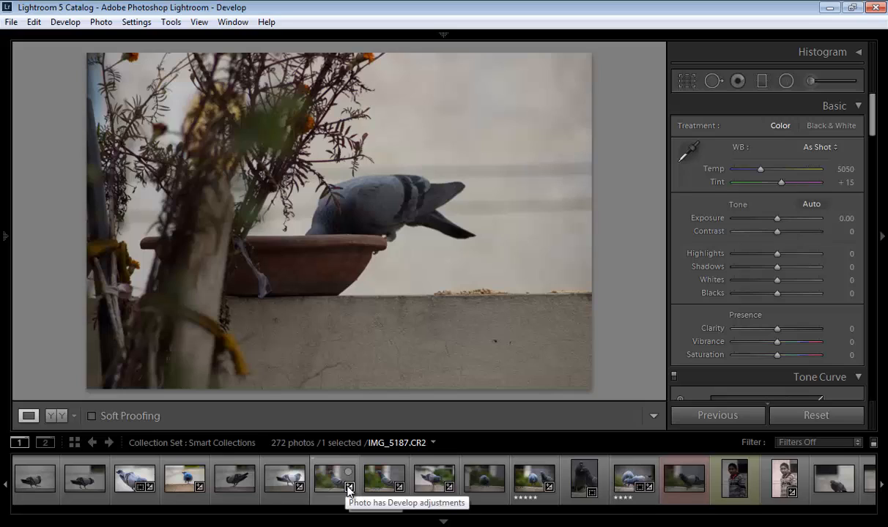
{"action": "left_click", "coordinate": [234, 480]}
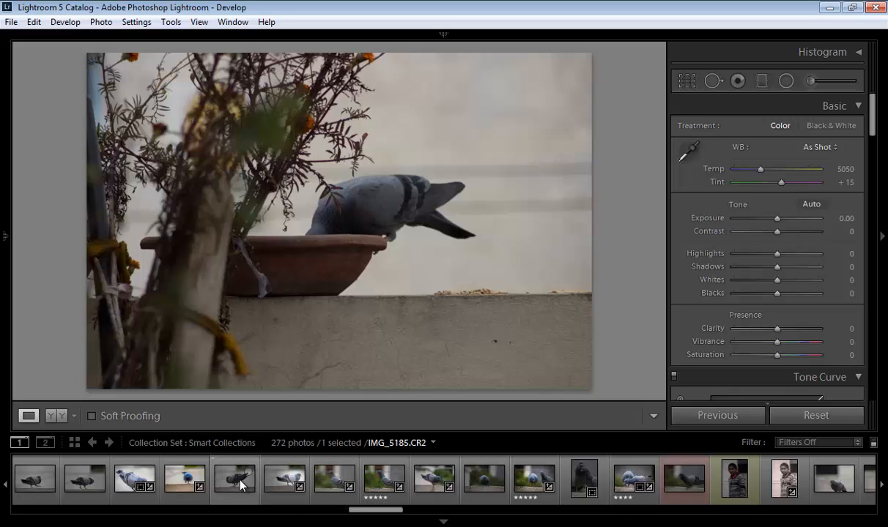
{"action": "mouse_move", "coordinate": [241, 484]}
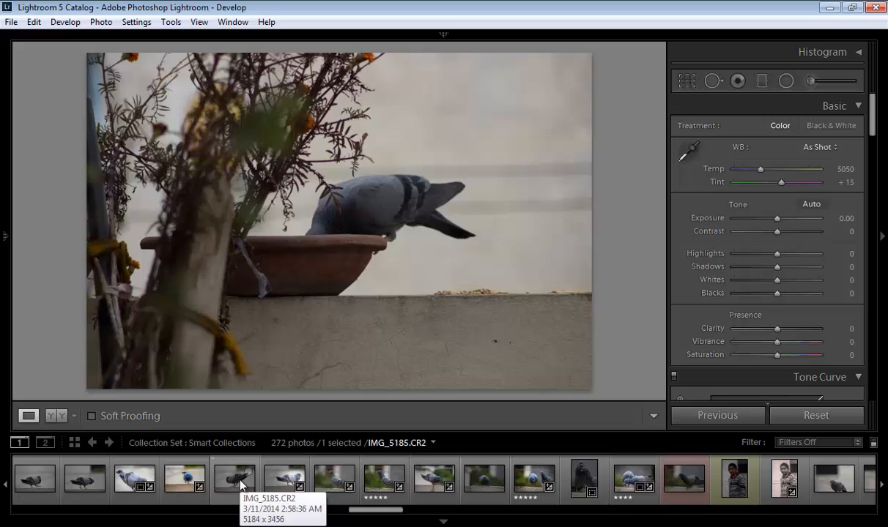
{"action": "left_click", "coordinate": [234, 480]}
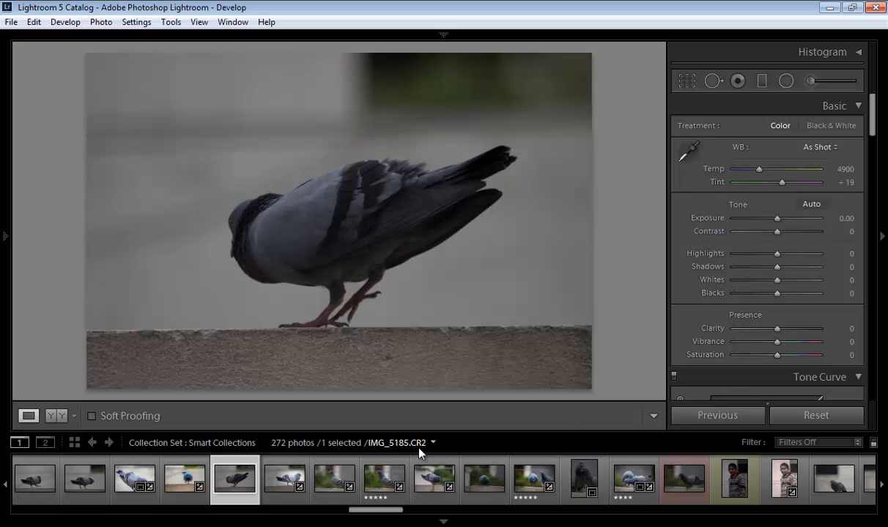
Switch the filmstrip source to All Photographs, showing 275 photos.
{"action": "left_click", "coordinate": [432, 443]}
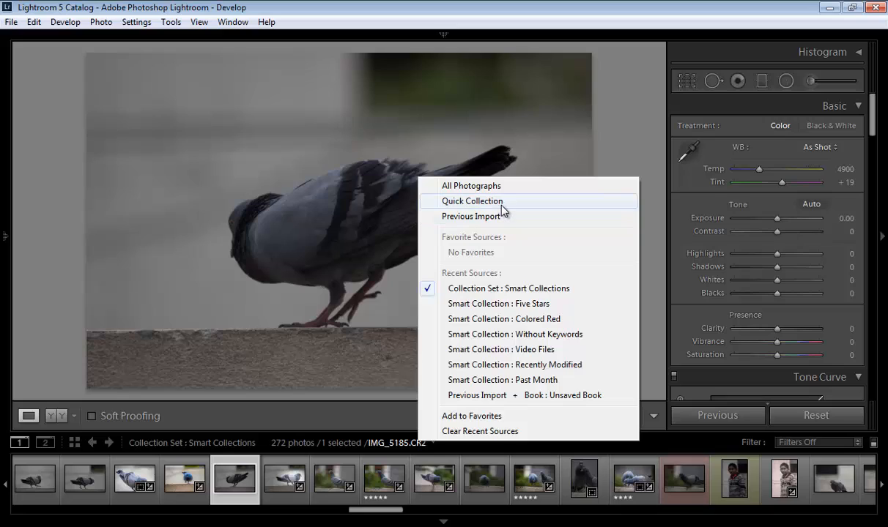
{"action": "mouse_move", "coordinate": [507, 213]}
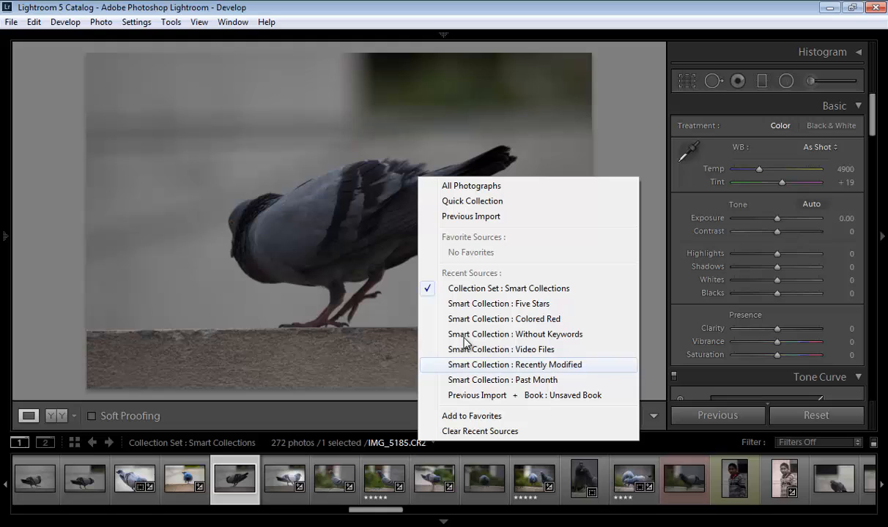
{"action": "mouse_move", "coordinate": [463, 411]}
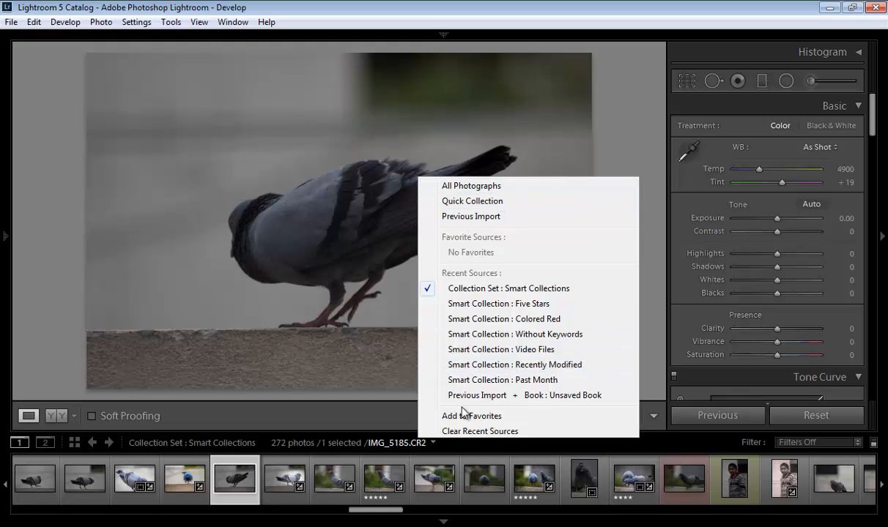
{"action": "left_click", "coordinate": [471, 185]}
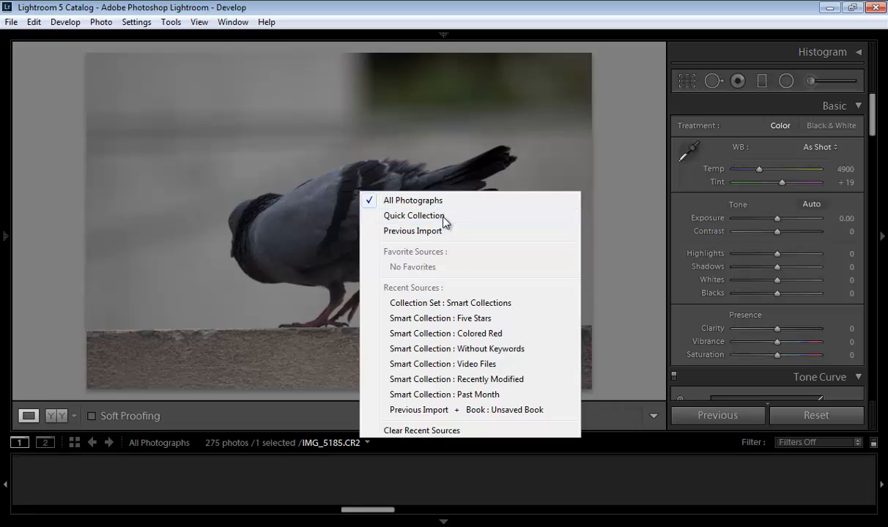
{"action": "left_click", "coordinate": [413, 216]}
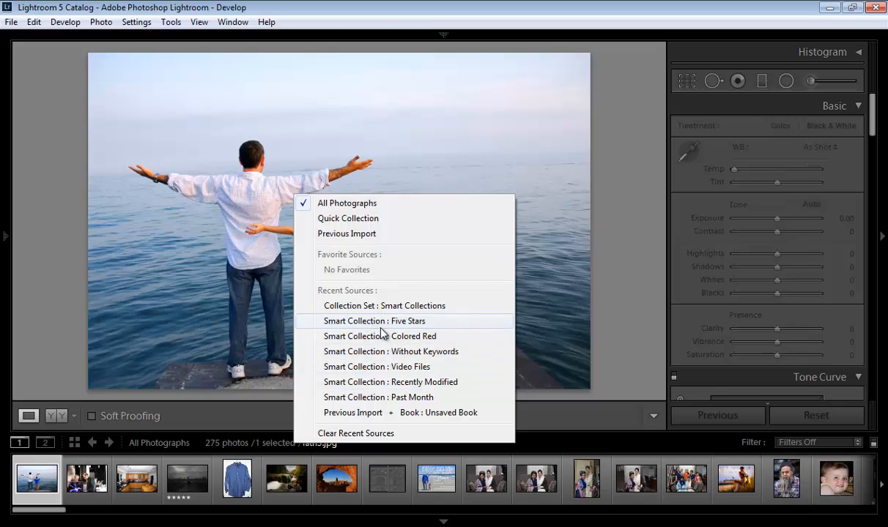
{"action": "mouse_move", "coordinate": [394, 366]}
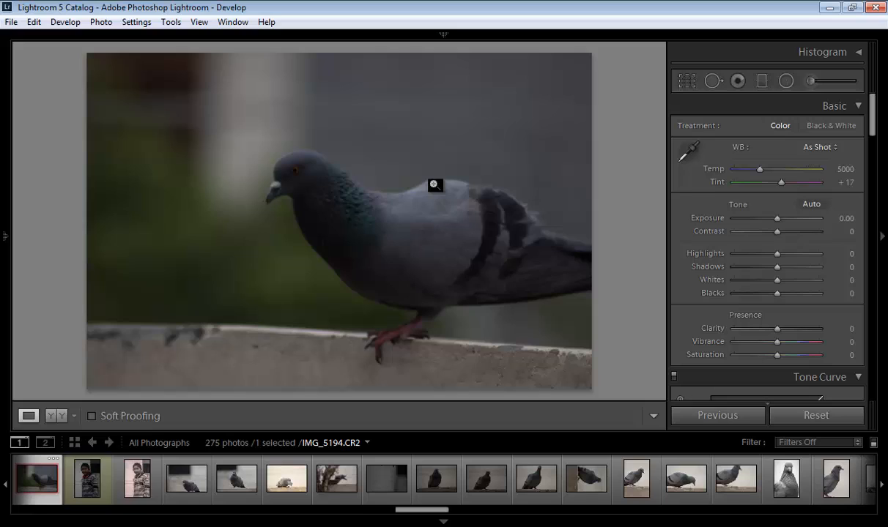
Select the boy portrait plus the pigeon photo and show them in the Library grid.
{"action": "left_click", "coordinate": [87, 479]}
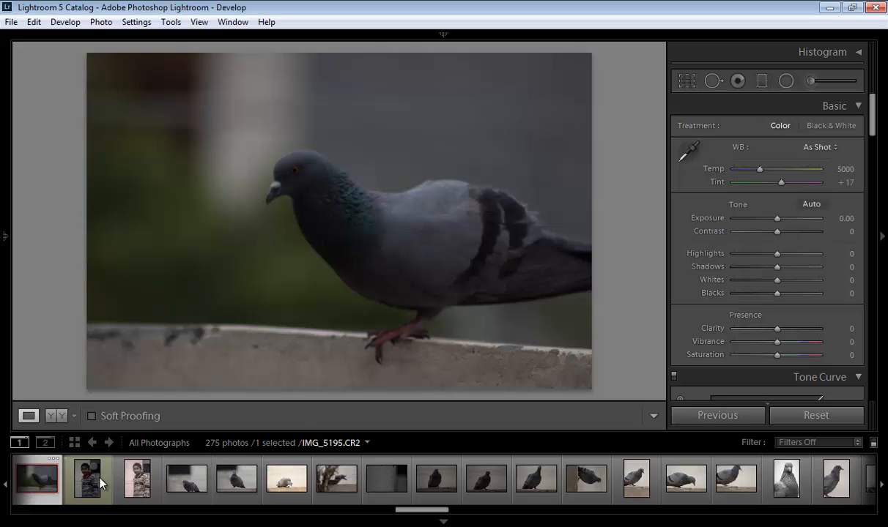
{"action": "left_click", "coordinate": [92, 443]}
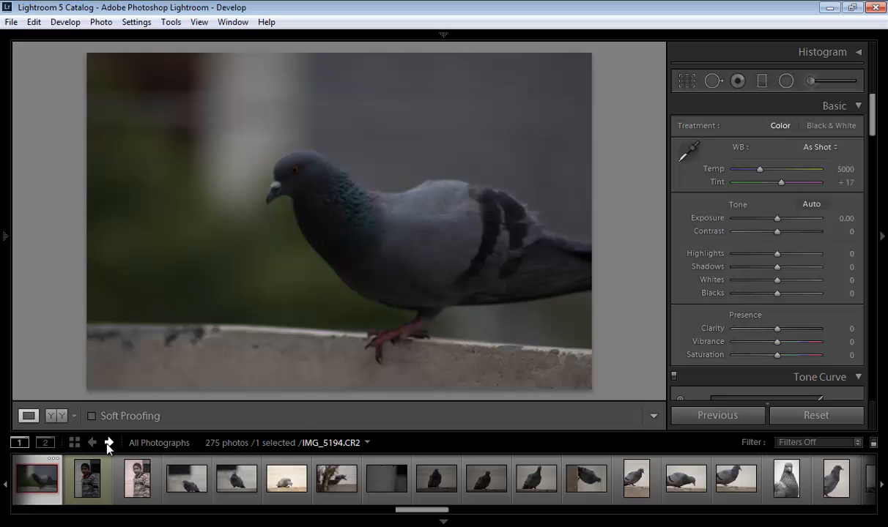
{"action": "left_click", "coordinate": [108, 443]}
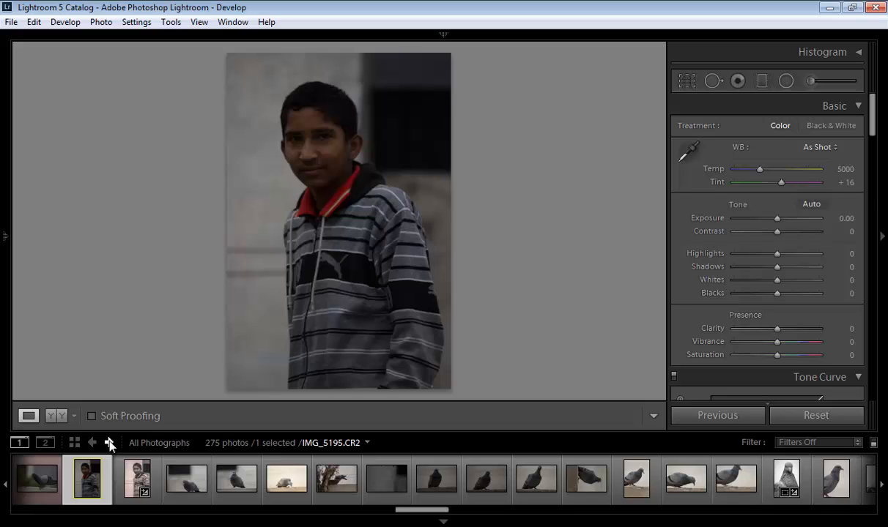
{"action": "left_click", "coordinate": [36, 479]}
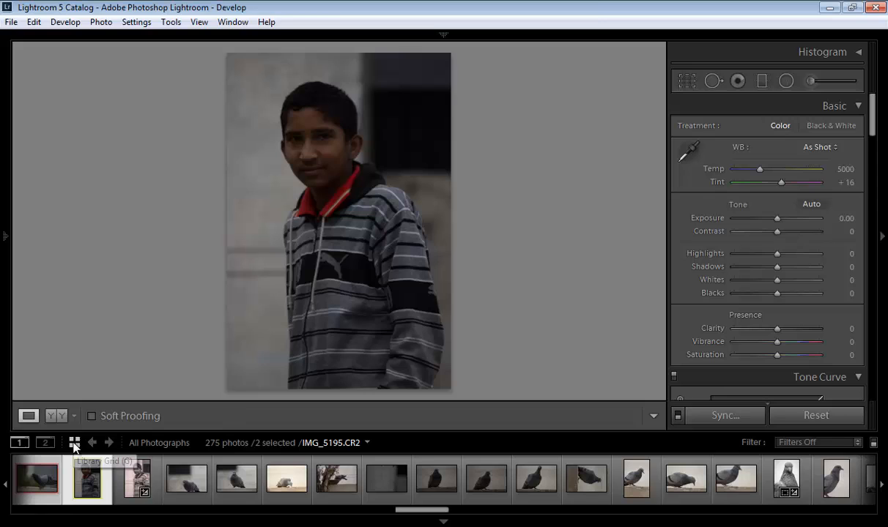
{"action": "left_click", "coordinate": [73, 443]}
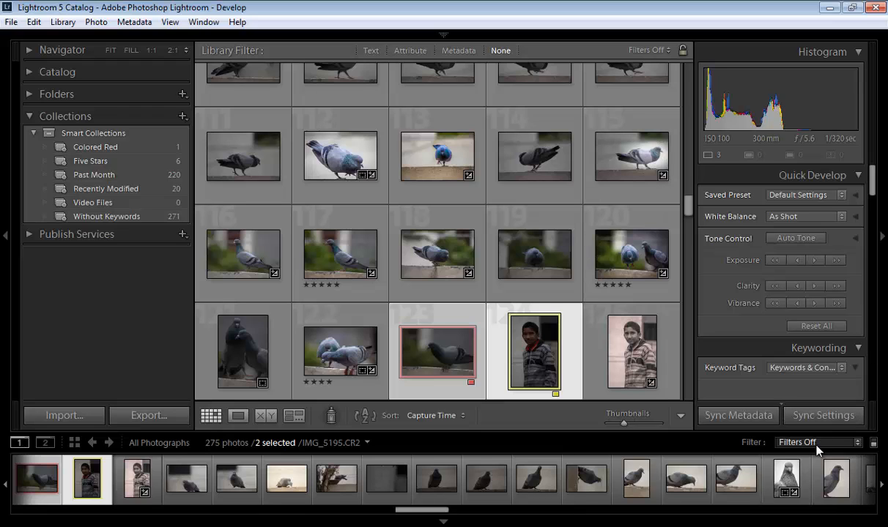
Return to the large boy portrait and open the filmstrip filter presets, leaving Filters Off.
{"action": "left_click", "coordinate": [816, 443]}
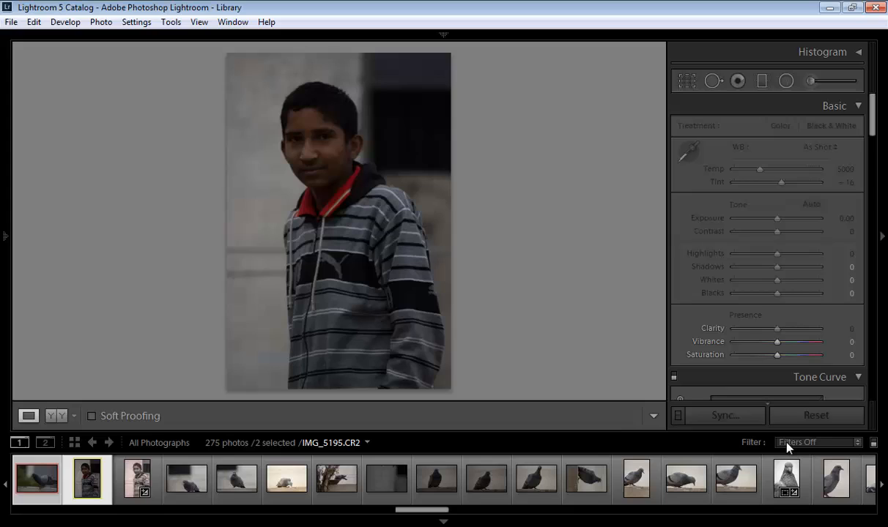
{"action": "left_click", "coordinate": [817, 441]}
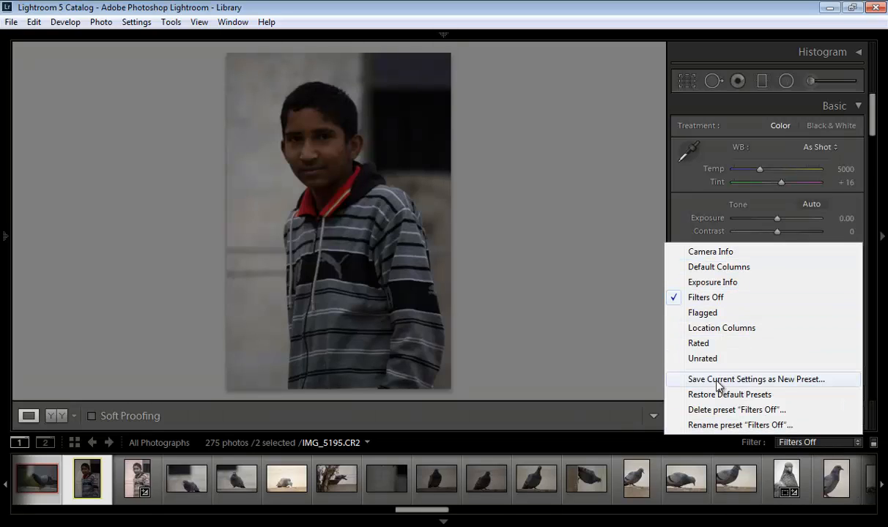
{"action": "mouse_move", "coordinate": [720, 328]}
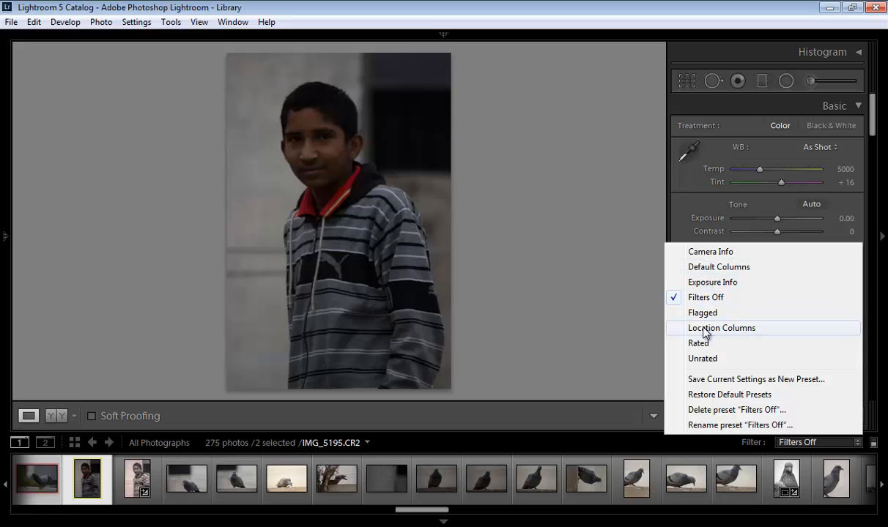
{"action": "mouse_move", "coordinate": [718, 343]}
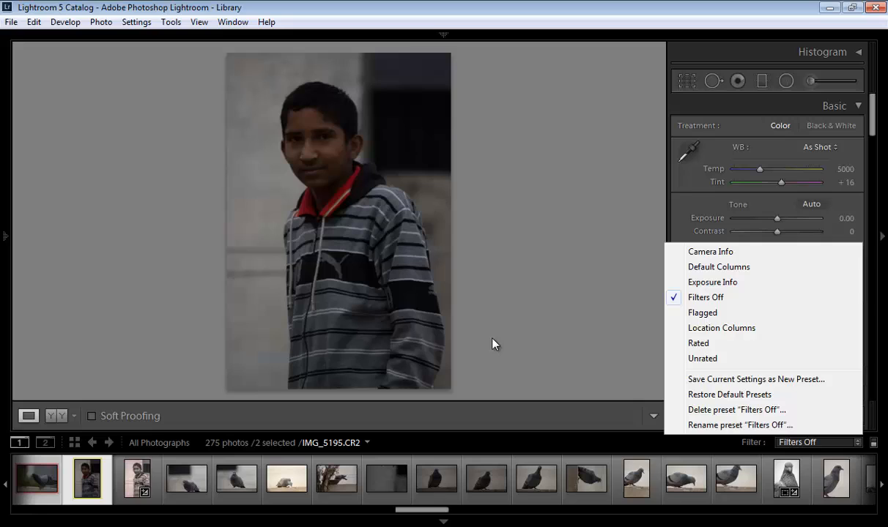
{"action": "mouse_move", "coordinate": [144, 359]}
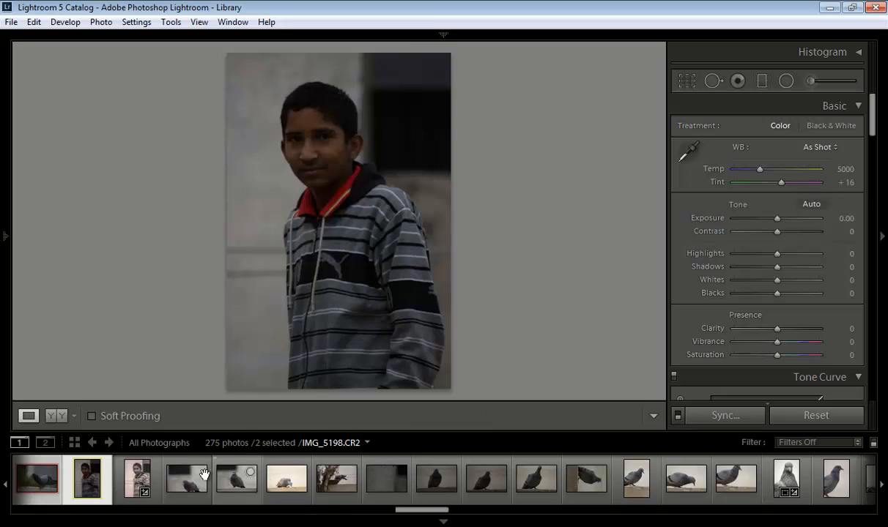
Open IMG_5196, compare before/after side by side and split, then return to Loupe.
{"action": "left_click", "coordinate": [136, 480]}
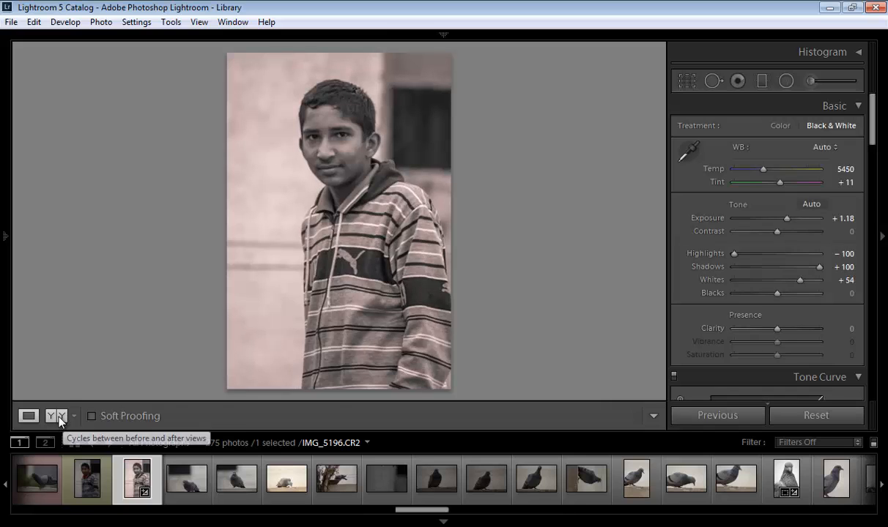
{"action": "left_click", "coordinate": [58, 417]}
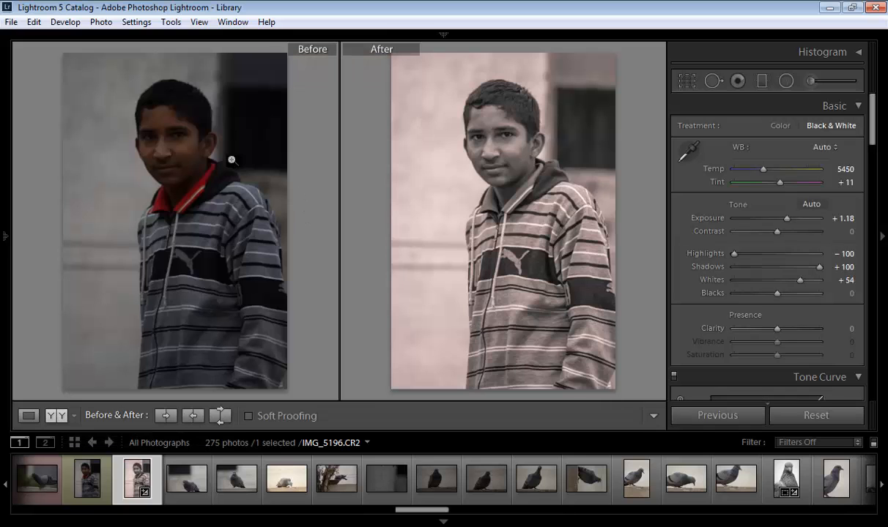
{"action": "mouse_move", "coordinate": [93, 405]}
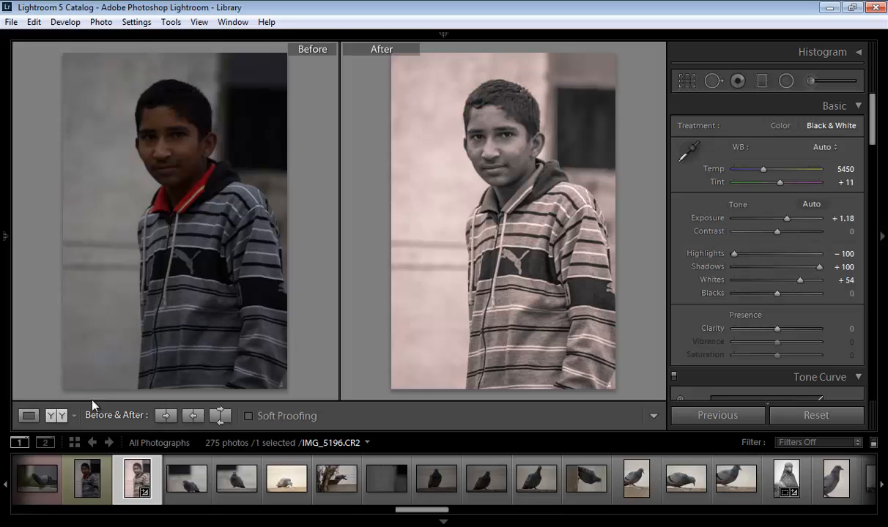
{"action": "left_click", "coordinate": [57, 416]}
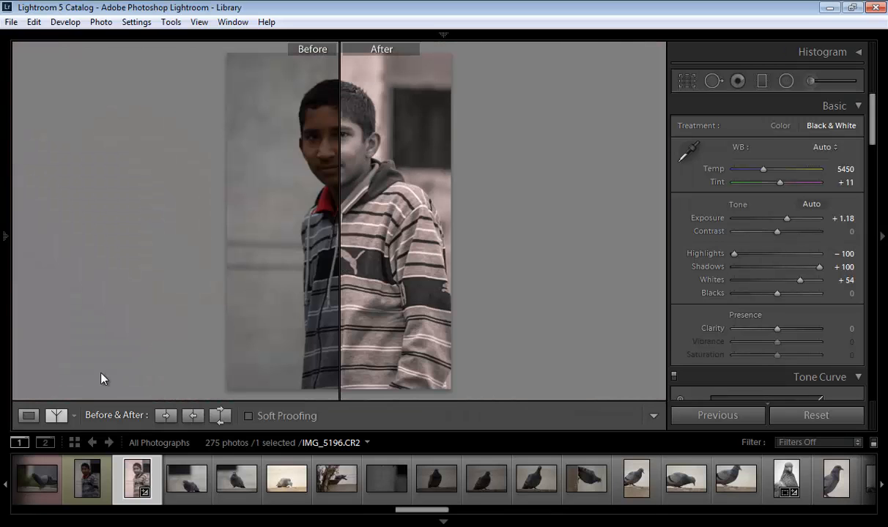
{"action": "left_click", "coordinate": [57, 416]}
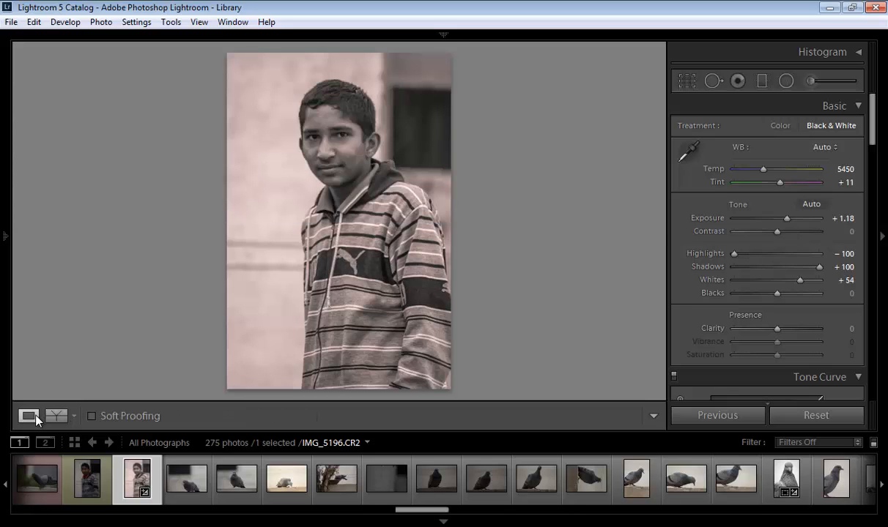
{"action": "mouse_move", "coordinate": [593, 207]}
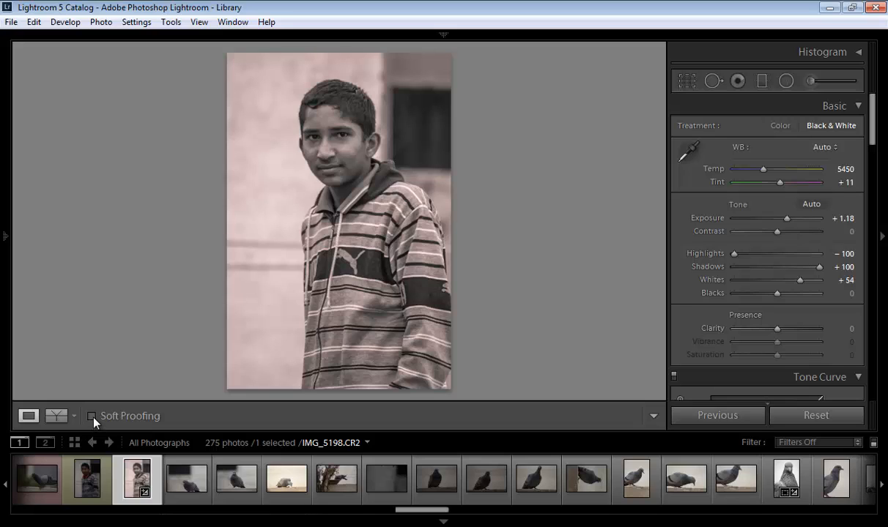
{"action": "left_click", "coordinate": [93, 416]}
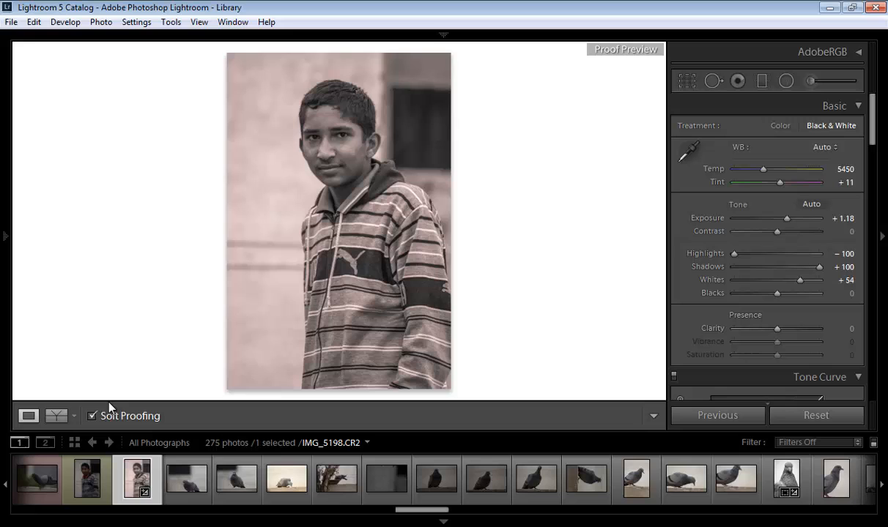
{"action": "left_click", "coordinate": [92, 416]}
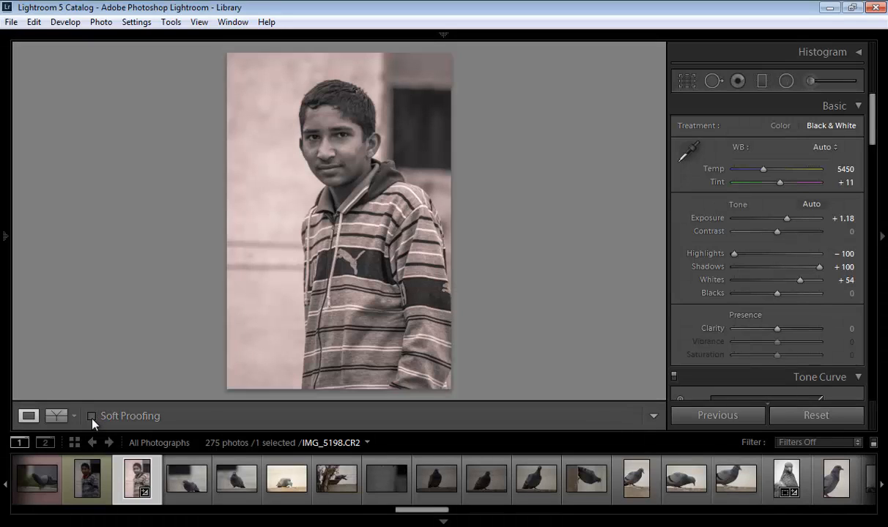
{"action": "left_click", "coordinate": [93, 416]}
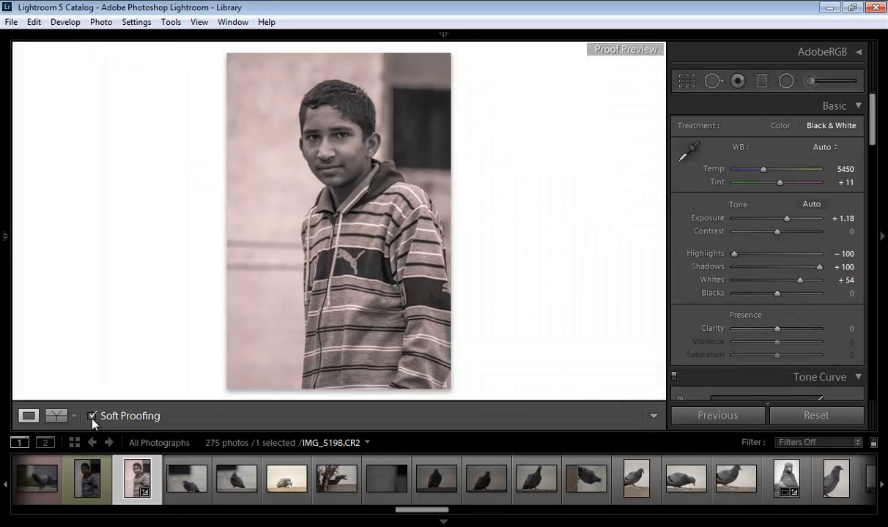
{"action": "left_click", "coordinate": [93, 416]}
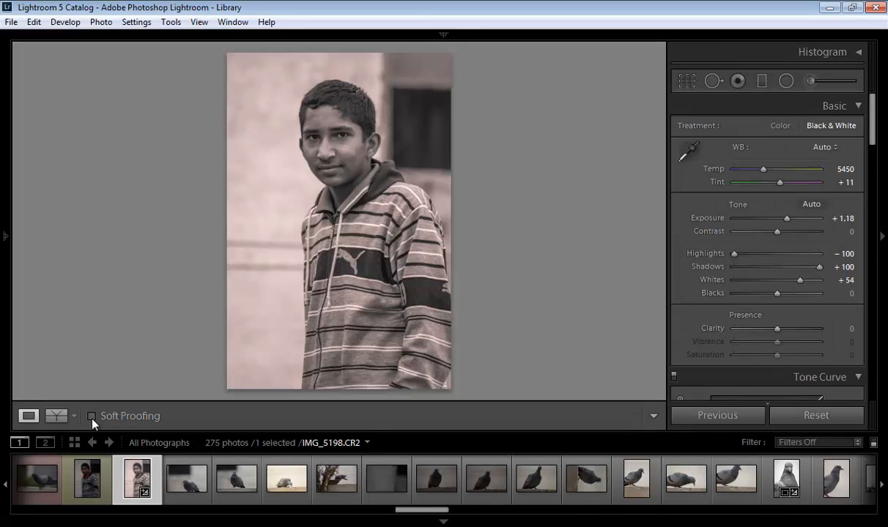